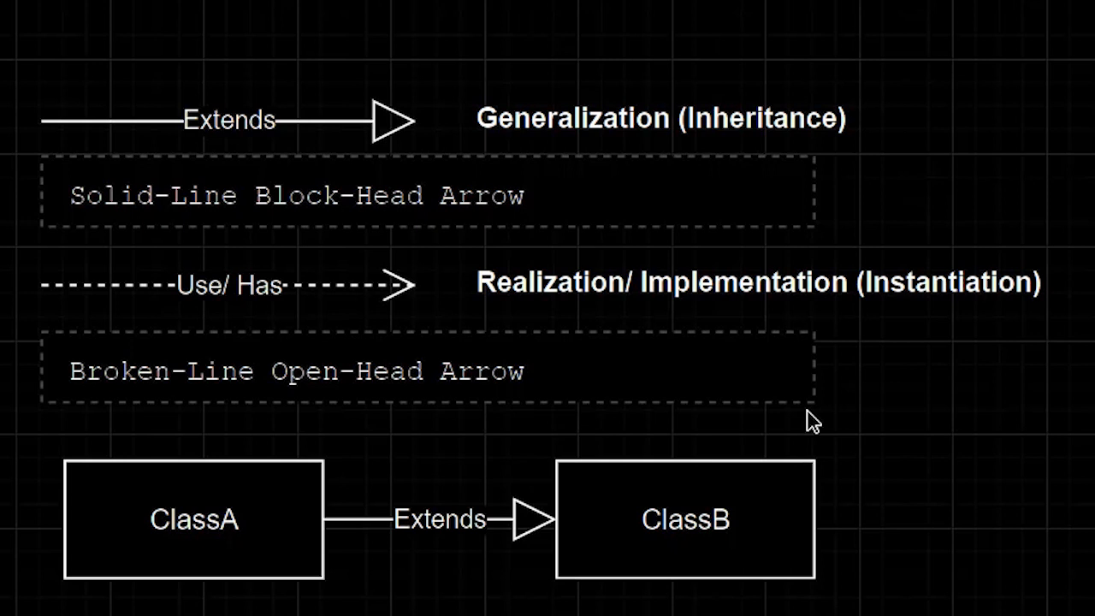
pyautogui.click(368, 120)
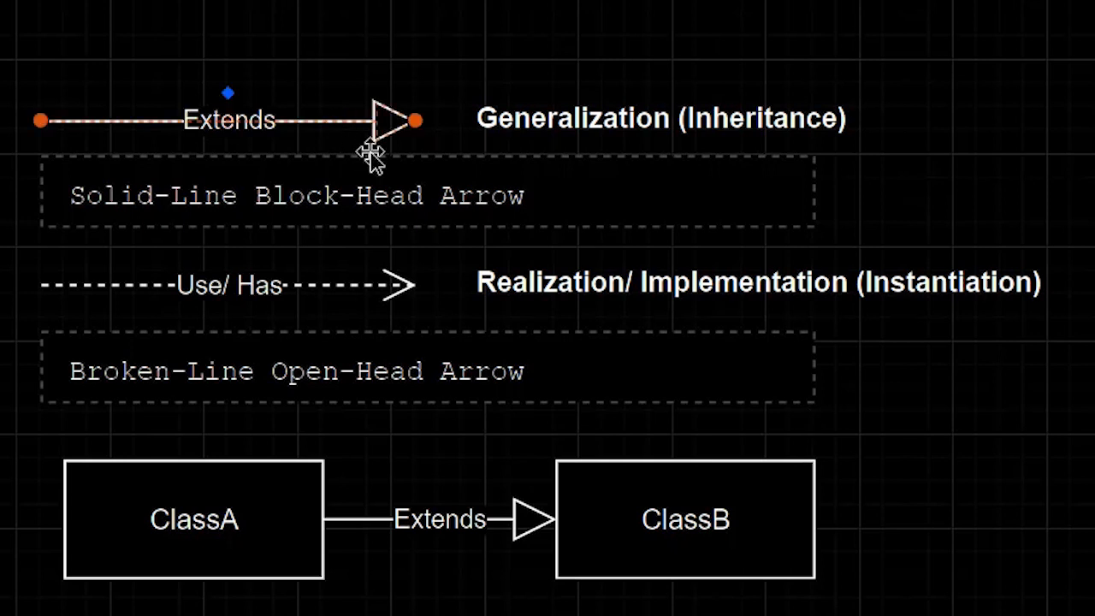
pyautogui.moveTo(406, 154)
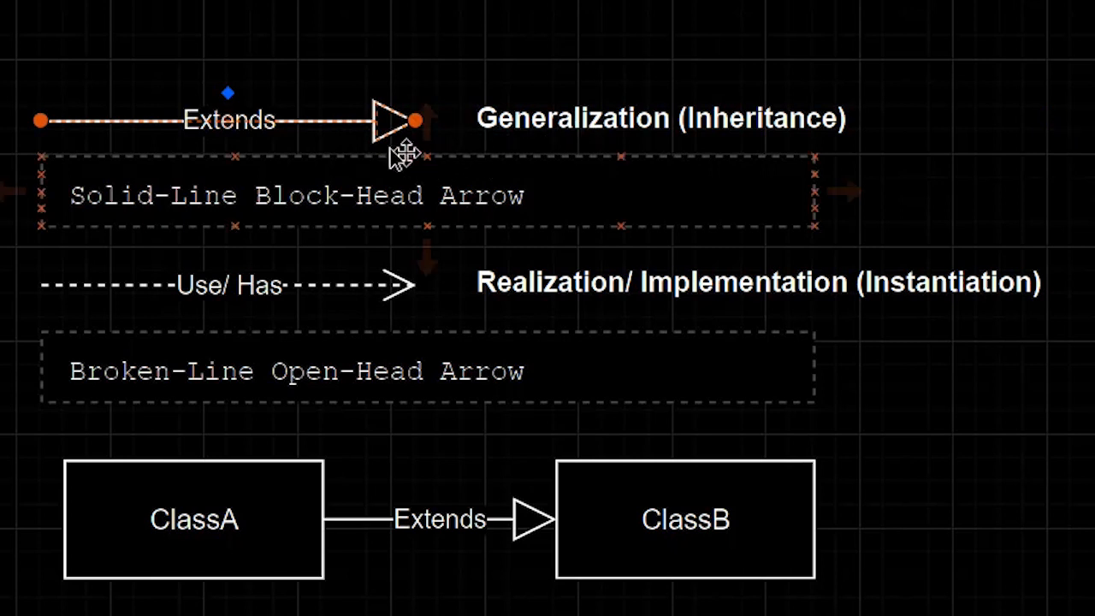
pyautogui.scroll(-3)
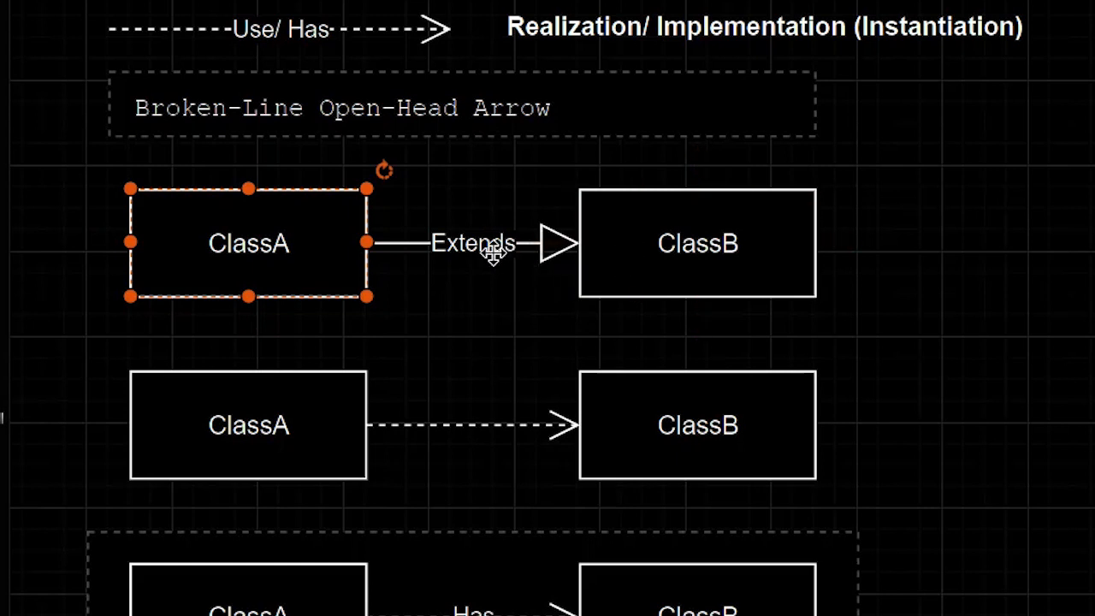
pyautogui.click(697, 243)
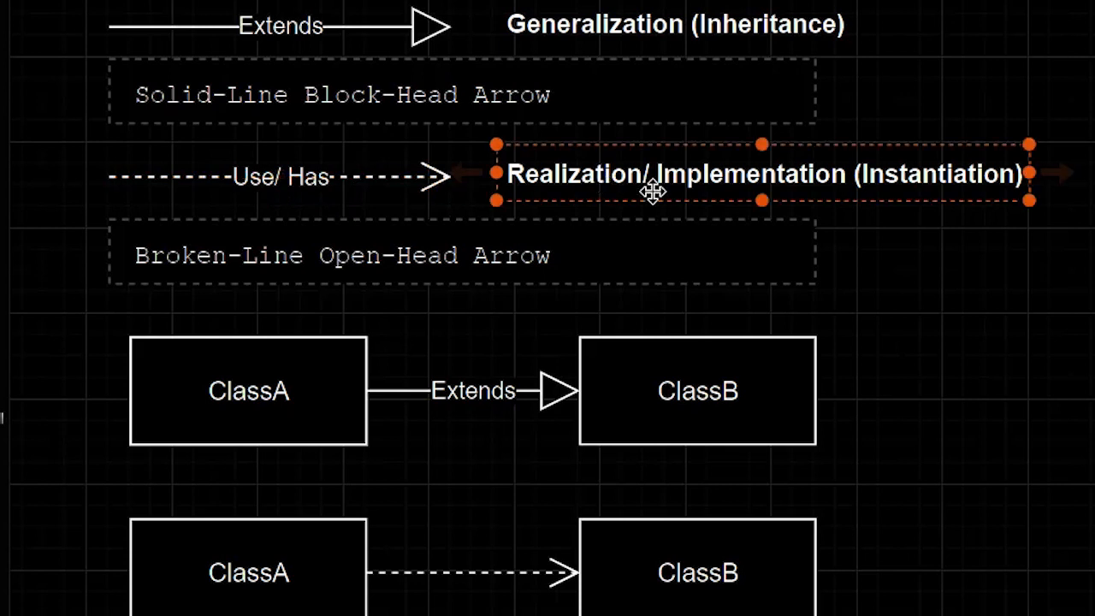
pyautogui.scroll(-3)
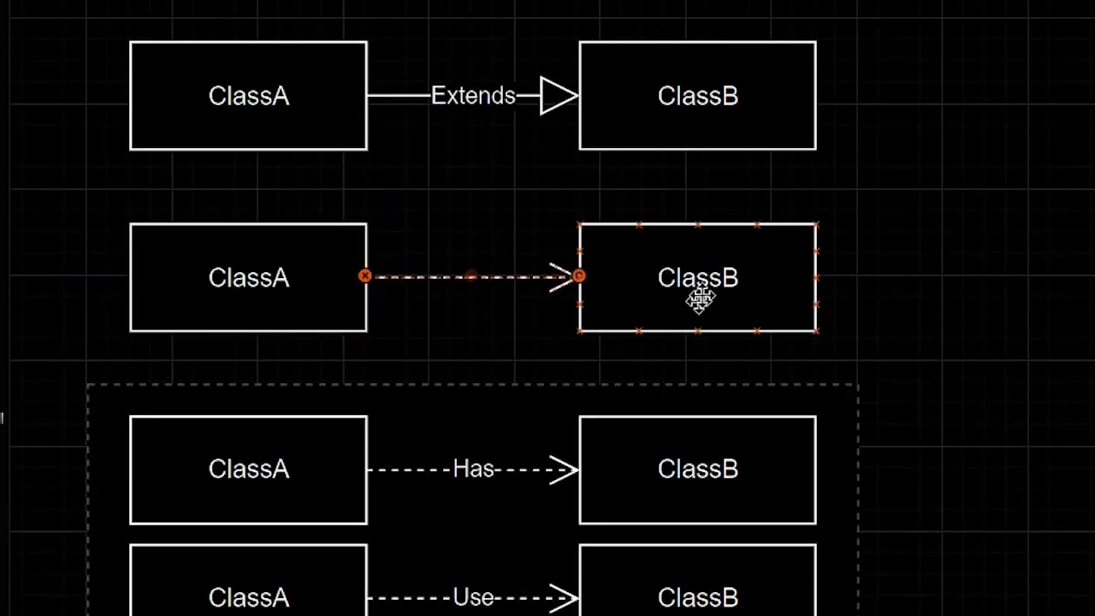
pyautogui.click(698, 278)
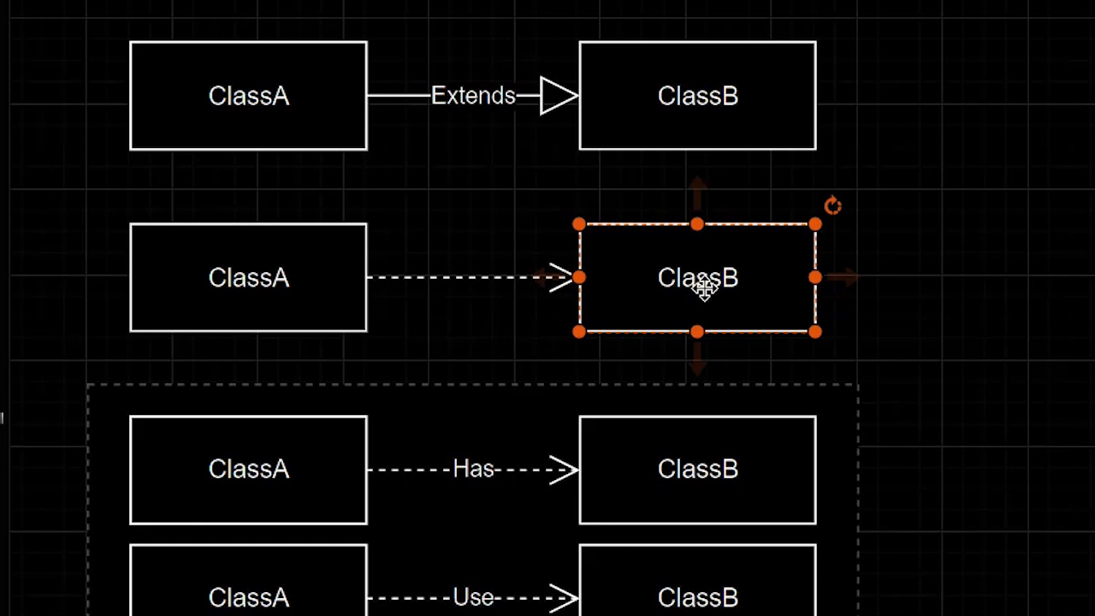
pyautogui.moveTo(729, 317)
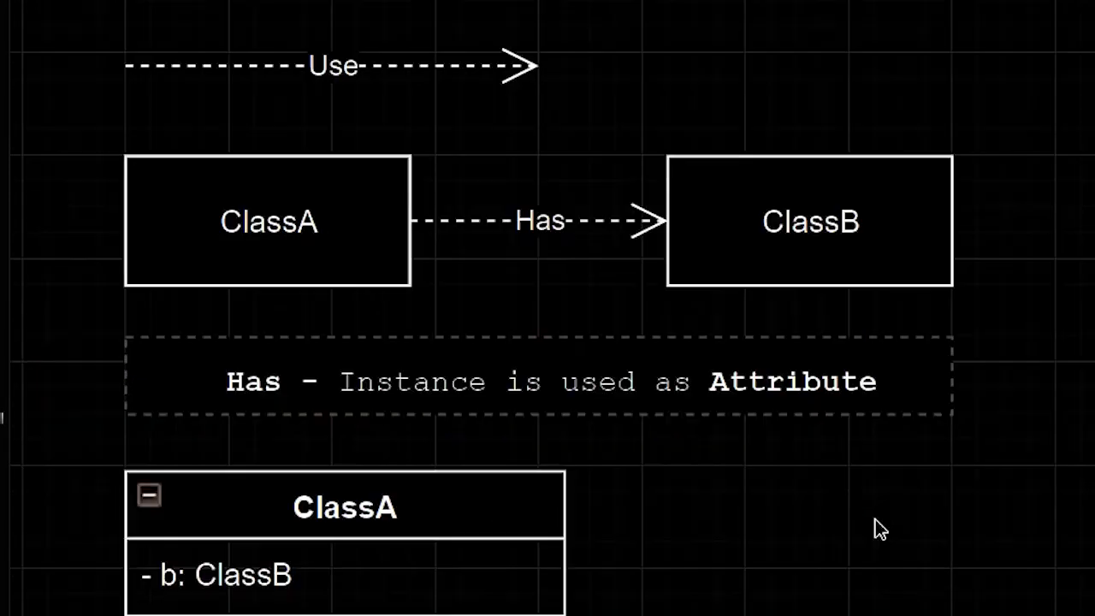
pyautogui.click(268, 220)
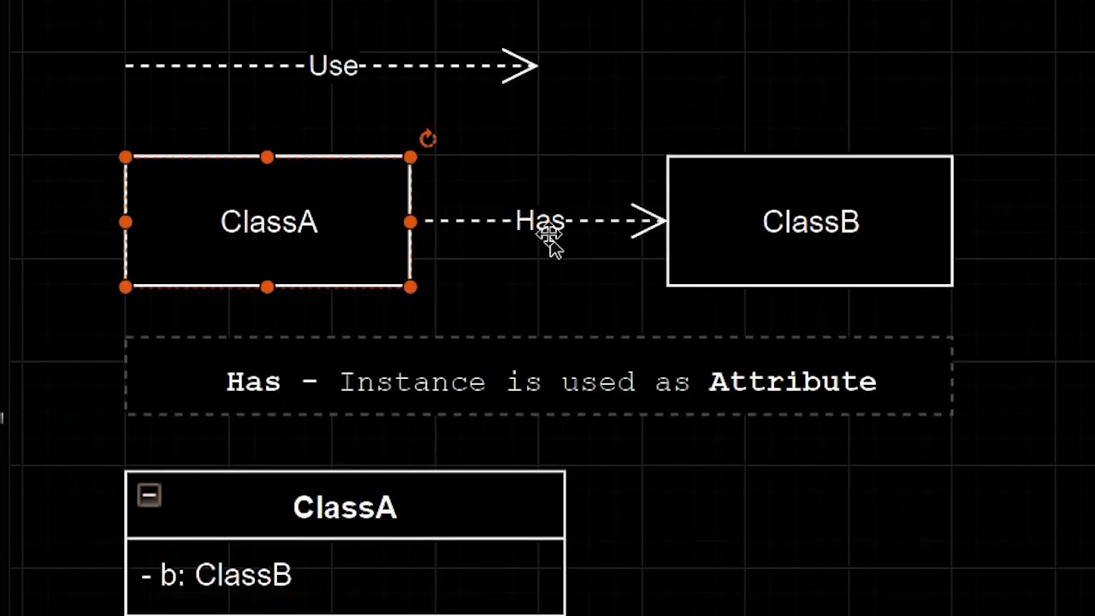
pyautogui.click(809, 221)
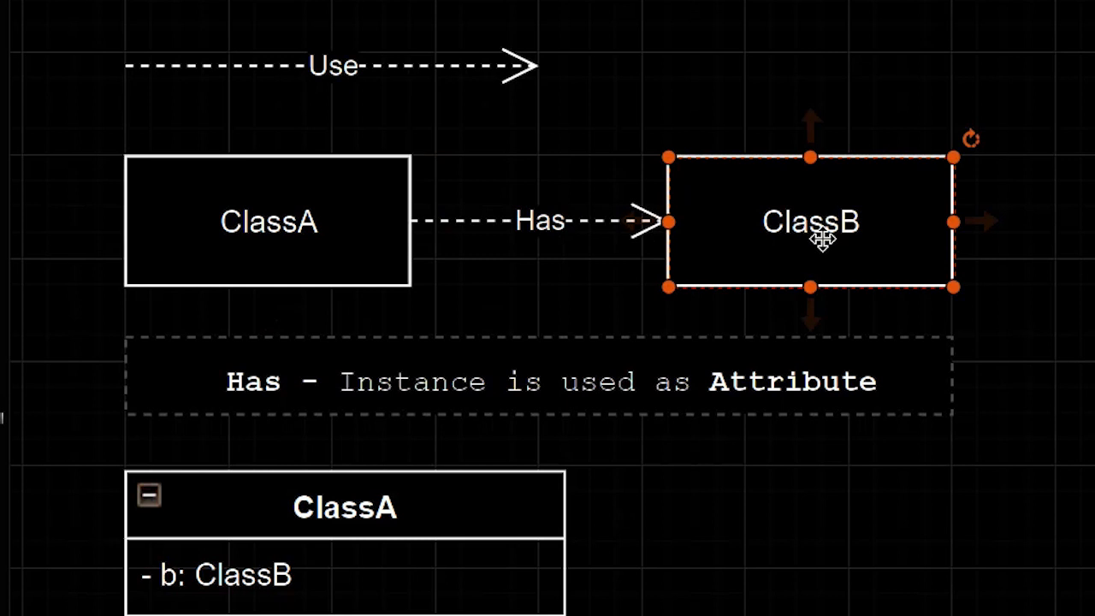
pyautogui.click(539, 382)
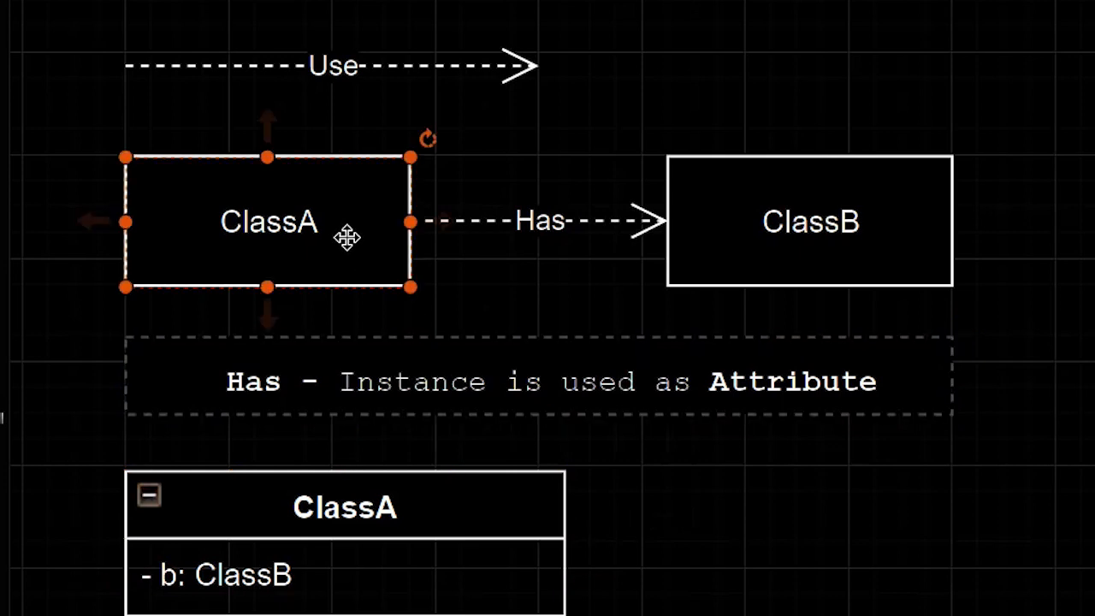
pyautogui.scroll(-3)
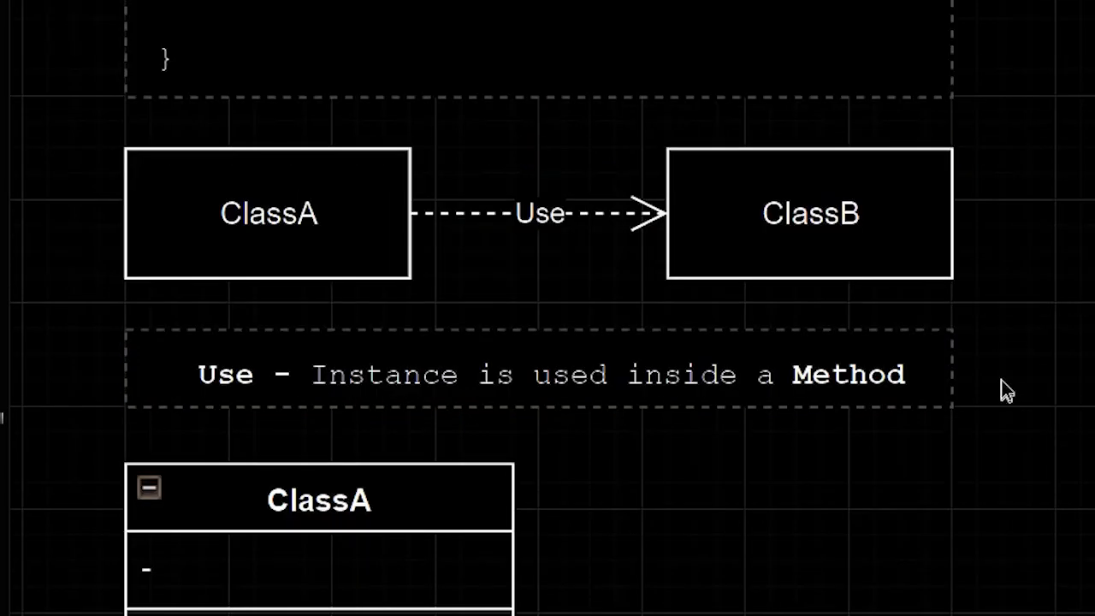
pyautogui.click(268, 213)
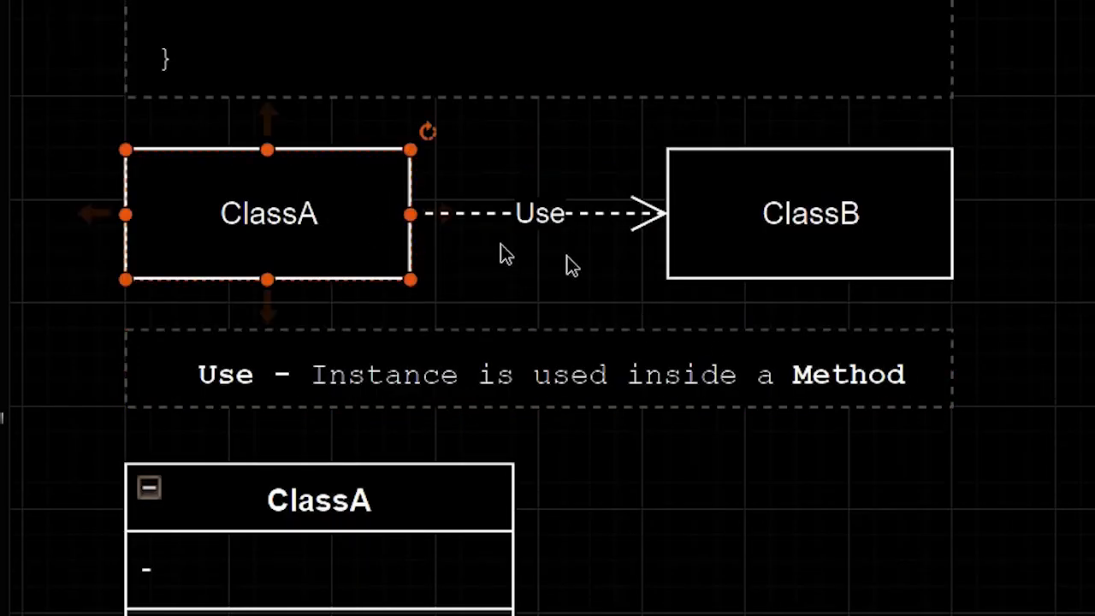
pyautogui.click(810, 213)
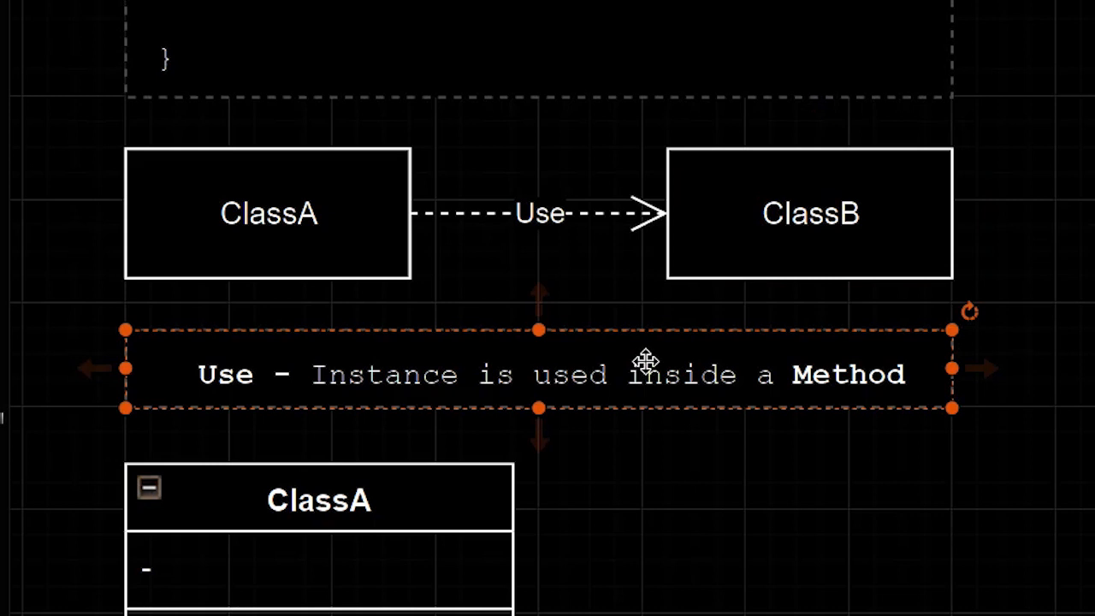
pyautogui.click(268, 214)
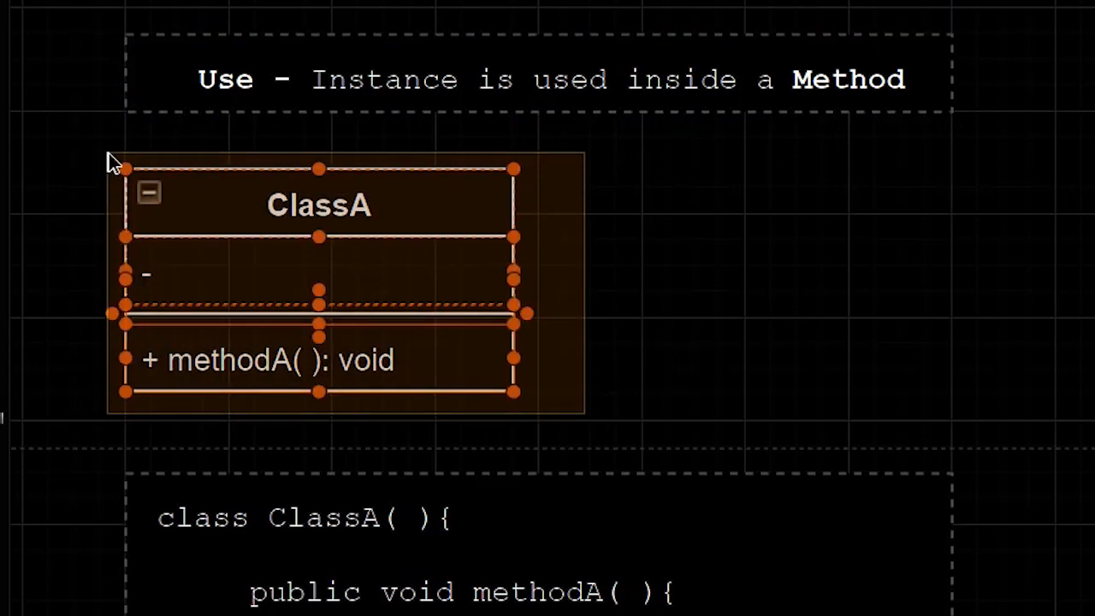
pyautogui.scroll(-3)
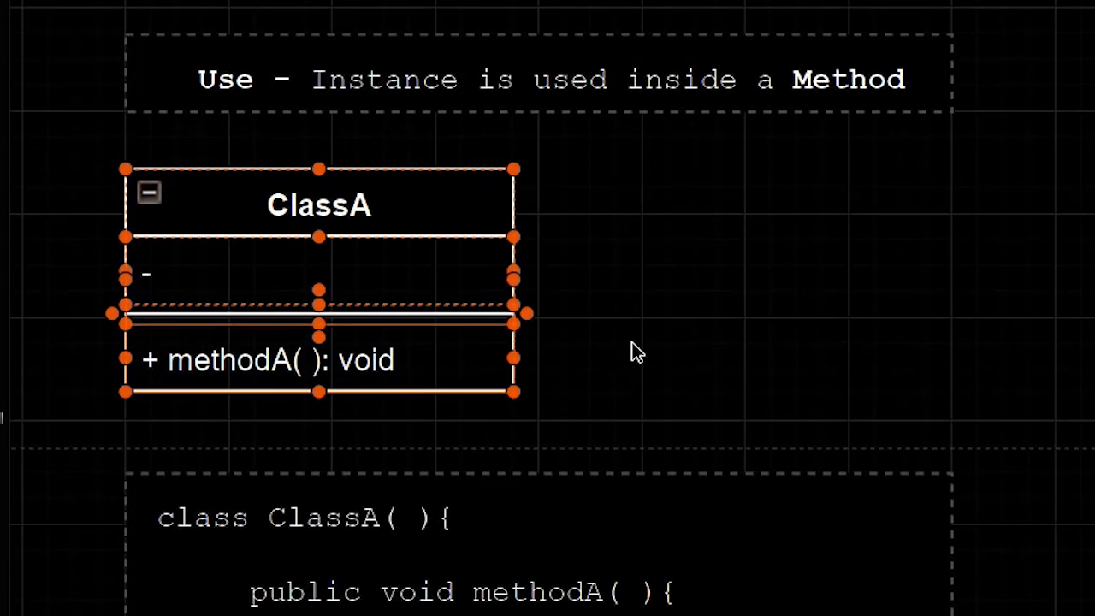
pyautogui.scroll(-3)
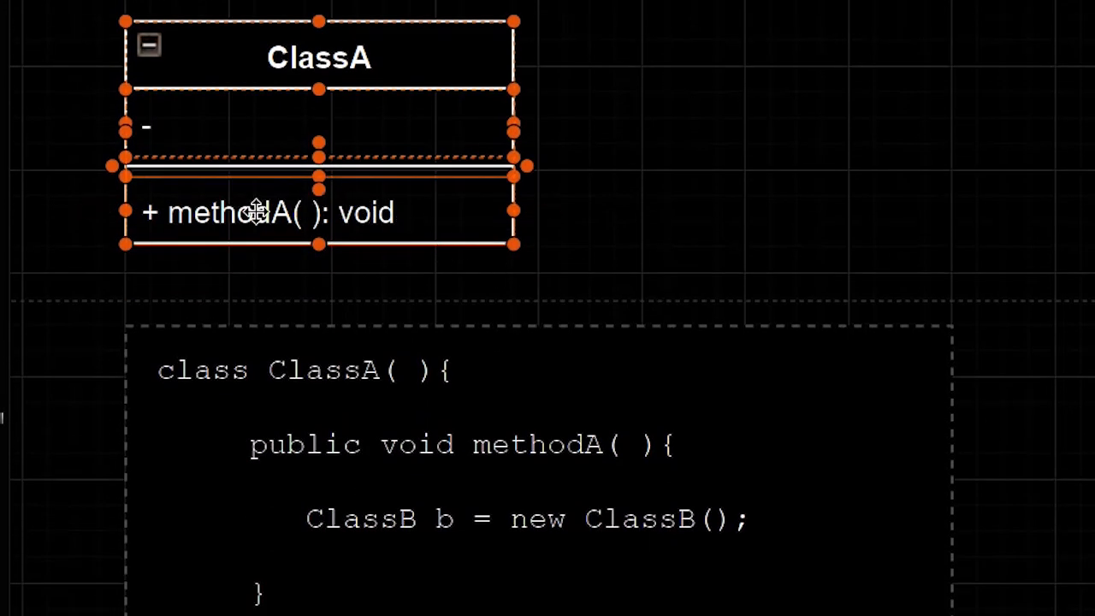
pyautogui.scroll(-3)
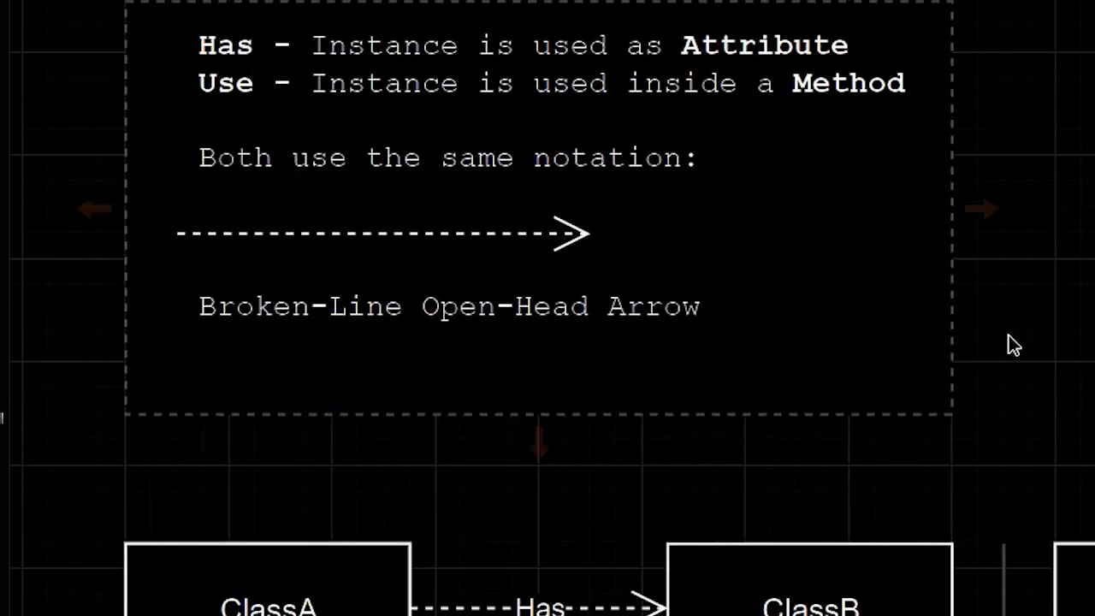
pyautogui.moveTo(451, 234)
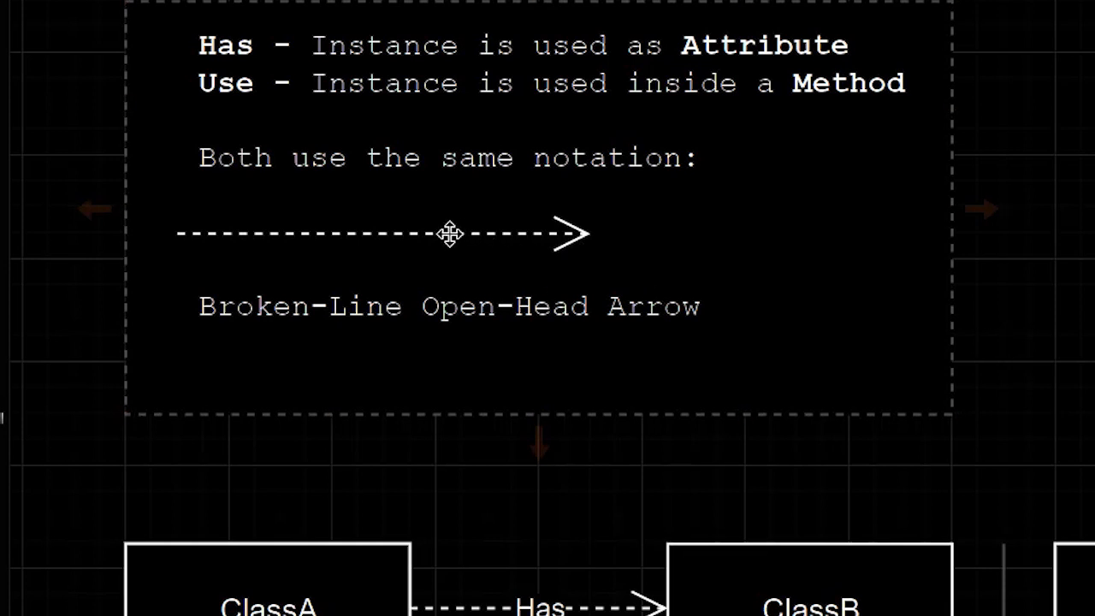
pyautogui.click(451, 234)
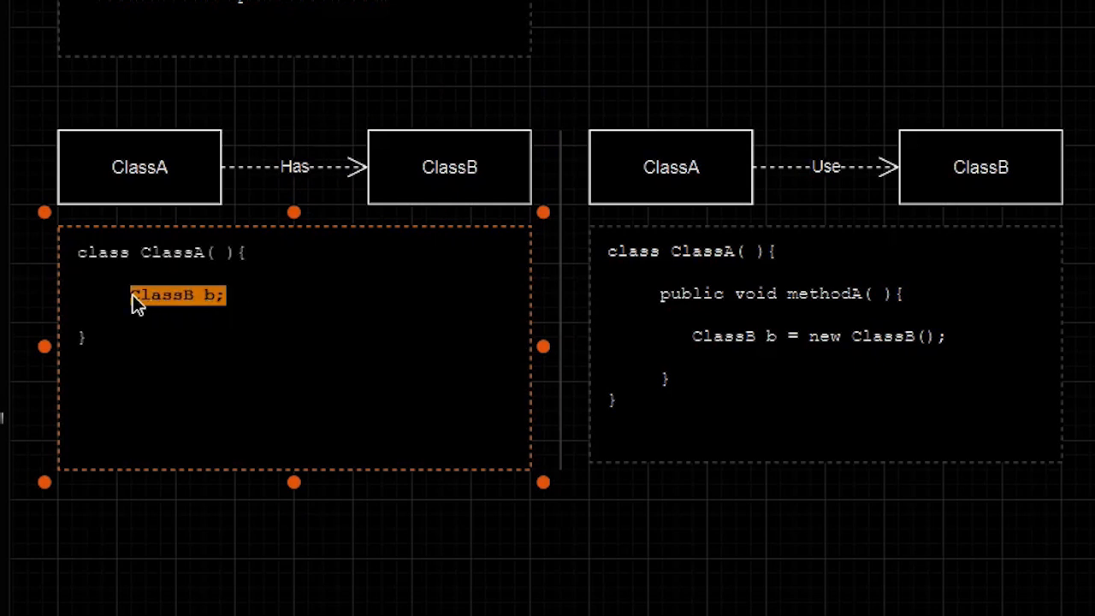
pyautogui.click(139, 167)
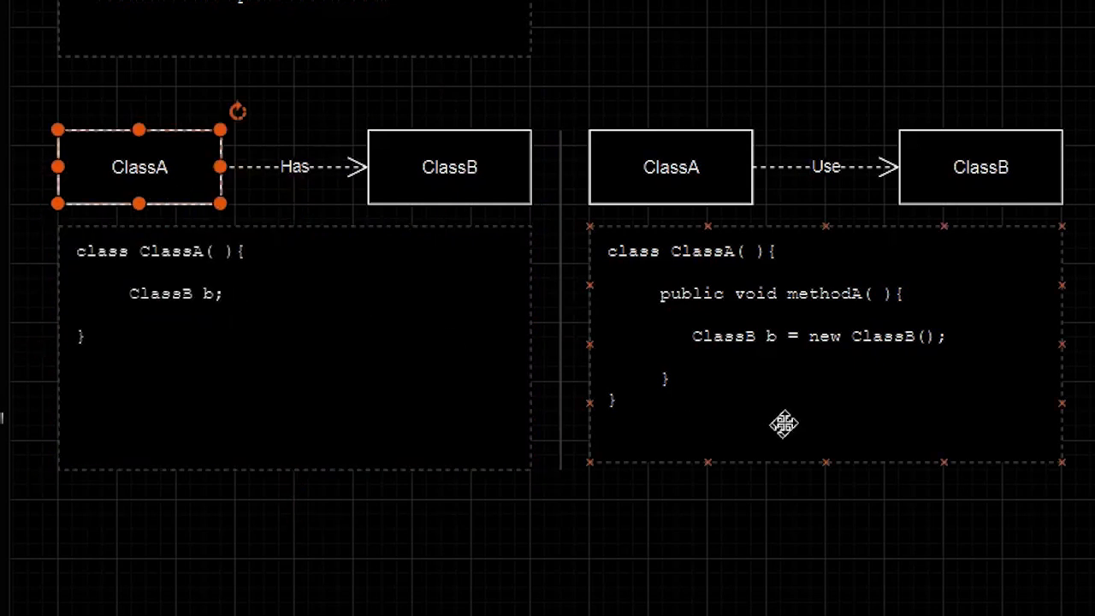